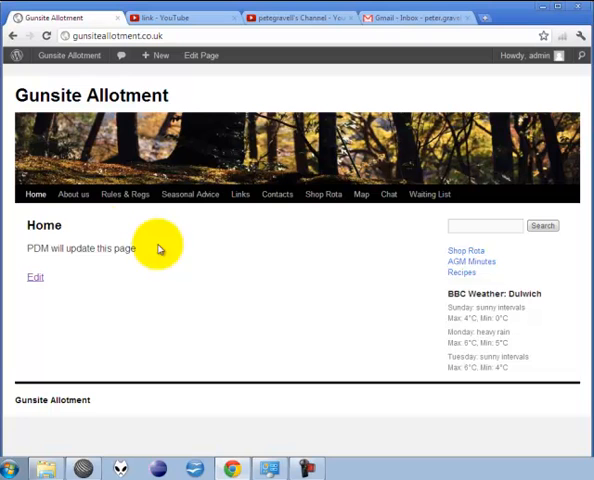
mouse_move(124, 194)
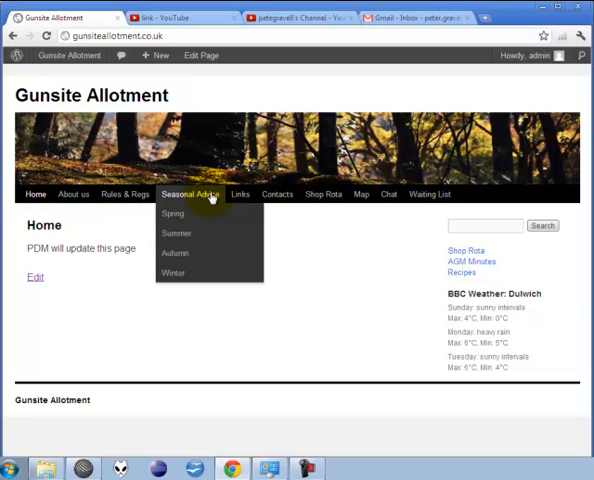
mouse_move(448, 220)
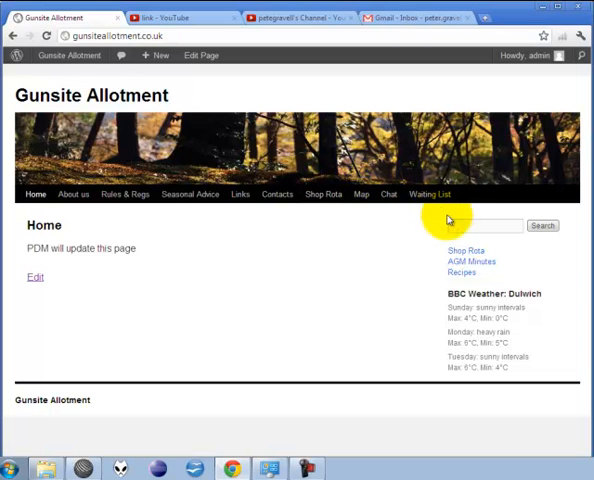
mouse_move(462, 260)
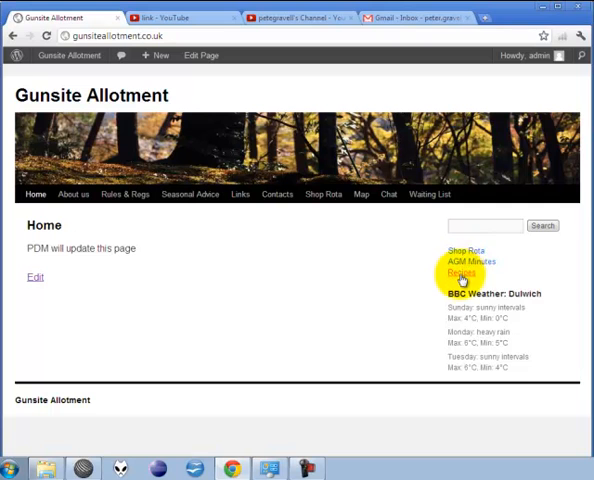
mouse_move(428, 196)
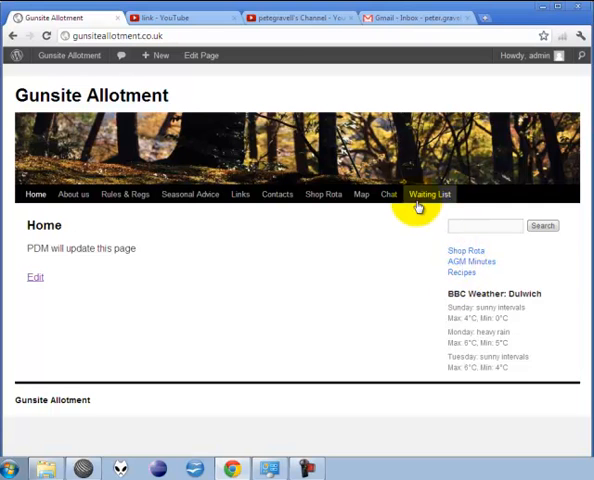
mouse_move(322, 222)
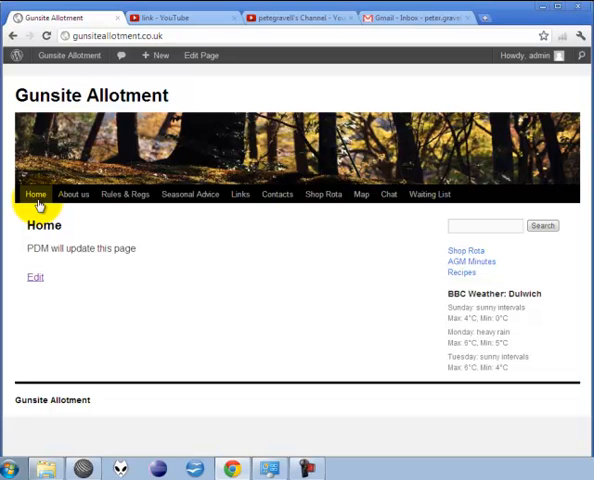
Go to the admin dashboard and bring up the Menus editor for the Top Menu.
click(68, 56)
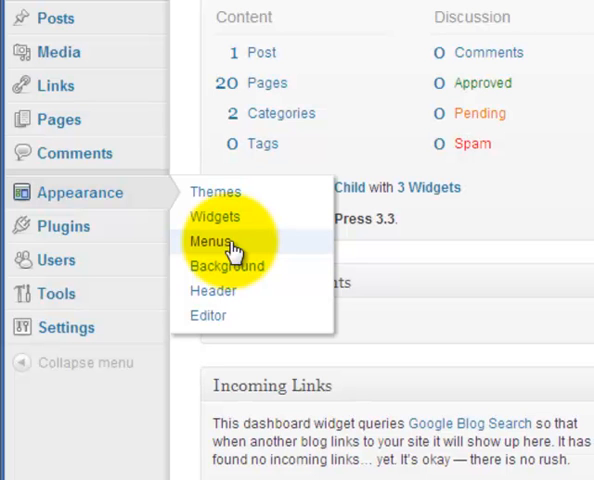
click(210, 240)
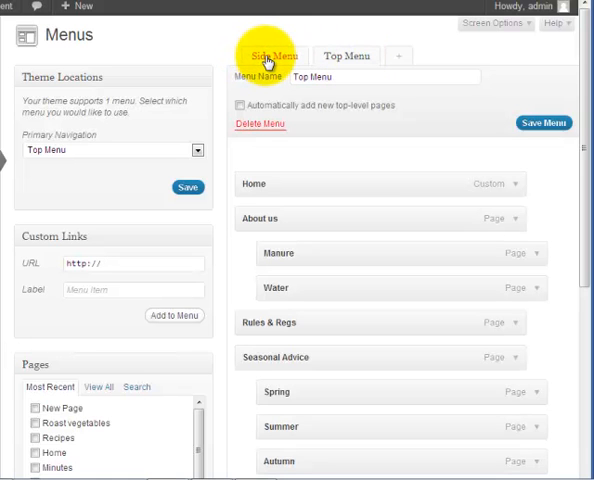
Add New Page from the Pages list into the Top Menu.
click(346, 56)
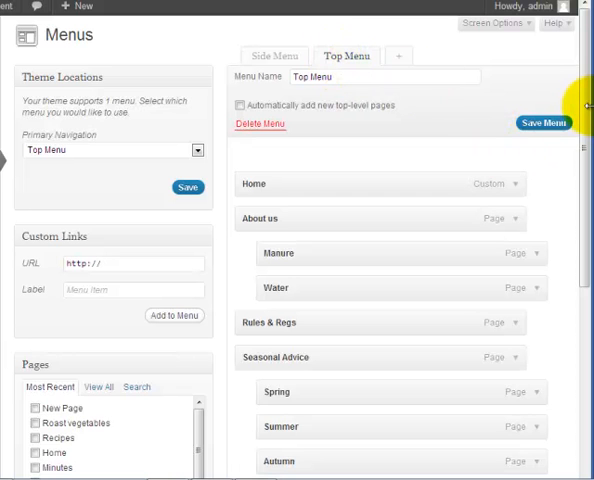
scroll(down, 3)
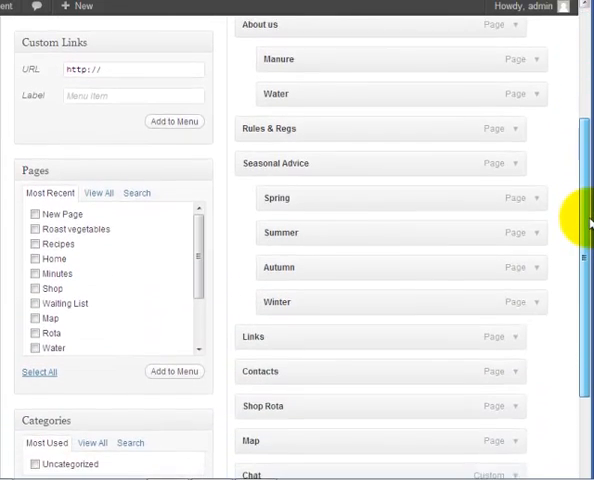
scroll(down, 3)
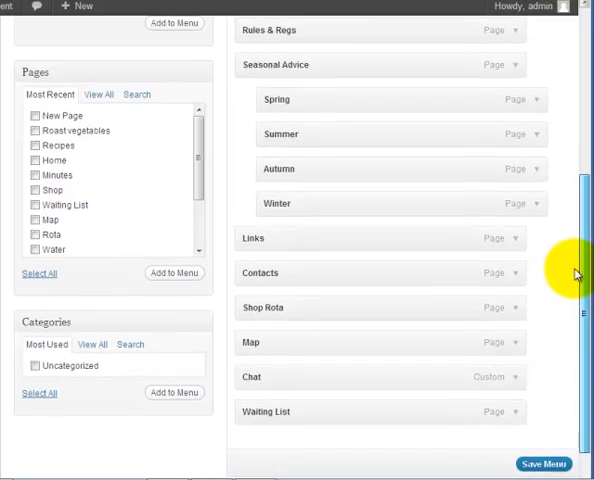
scroll(up, 3)
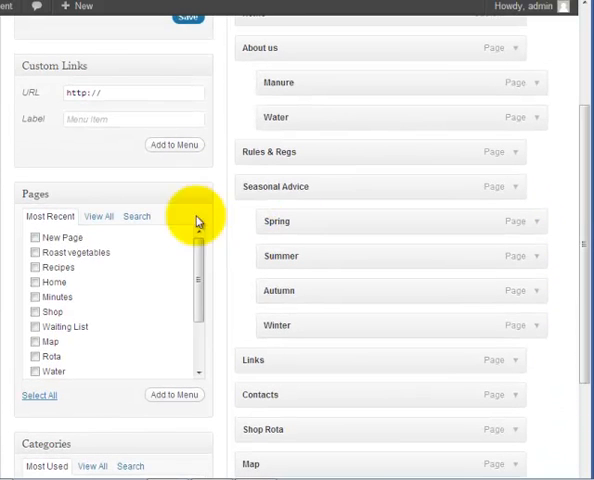
mouse_move(76, 296)
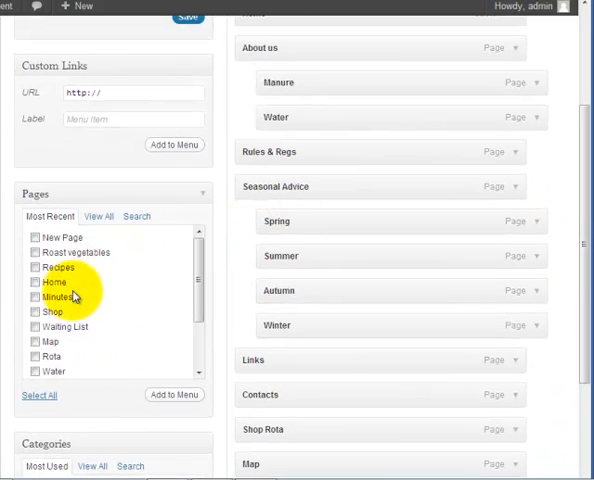
mouse_move(44, 244)
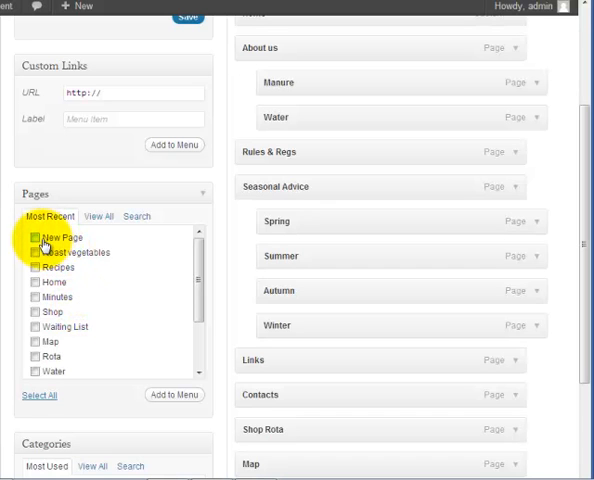
click(36, 236)
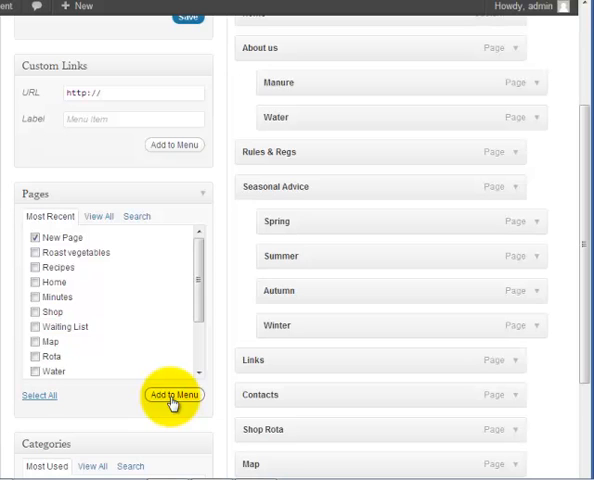
click(32, 236)
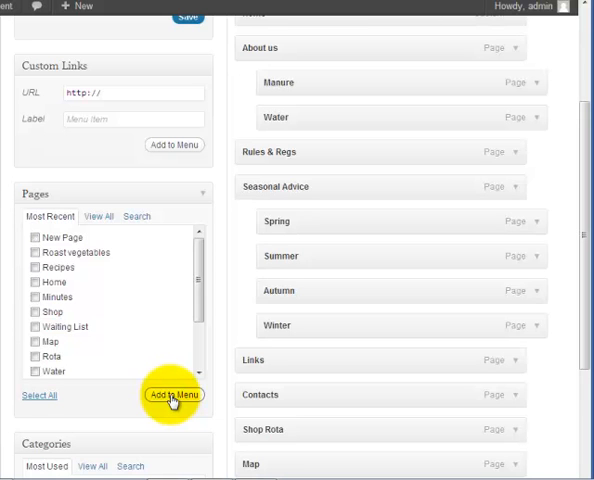
mouse_move(584, 252)
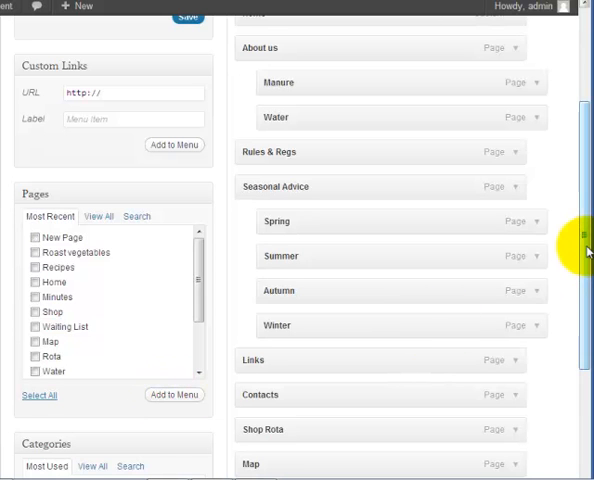
Move New Page to sit just below Contacts and save the Top Menu.
scroll(down, 3)
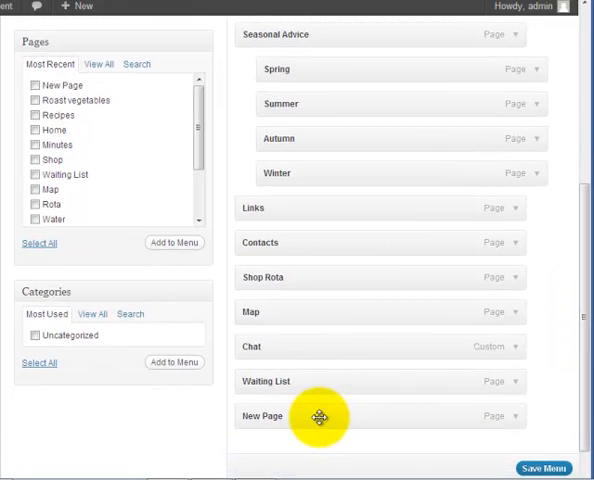
drag(320, 416, 238, 196)
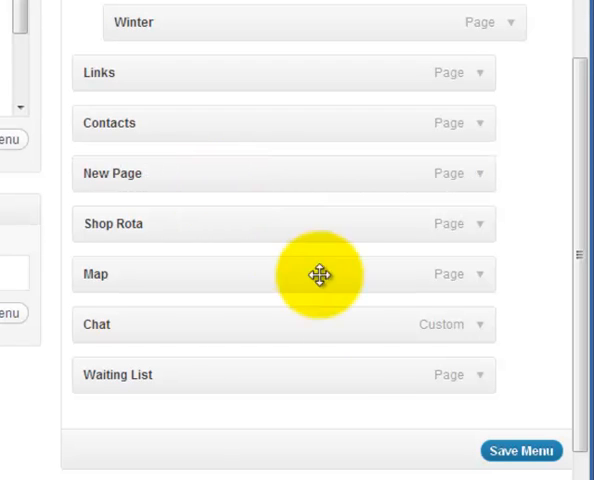
mouse_move(520, 452)
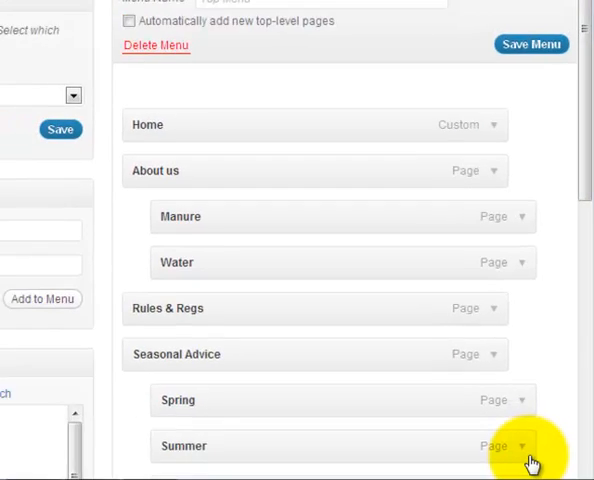
click(532, 44)
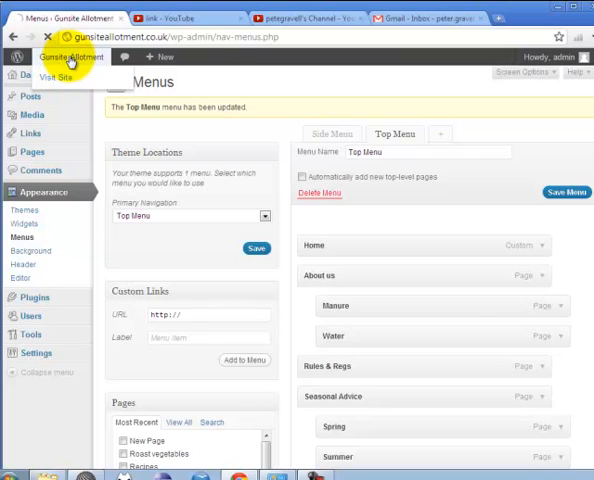
click(48, 76)
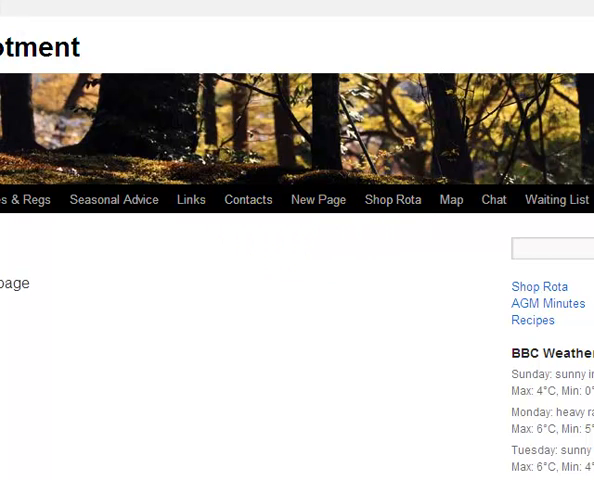
mouse_move(248, 200)
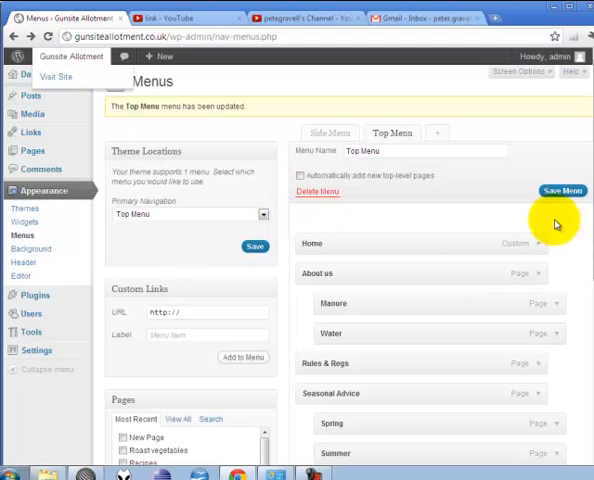
Scroll the Top Menu structure to review New Page's position under Contacts.
scroll(down, 3)
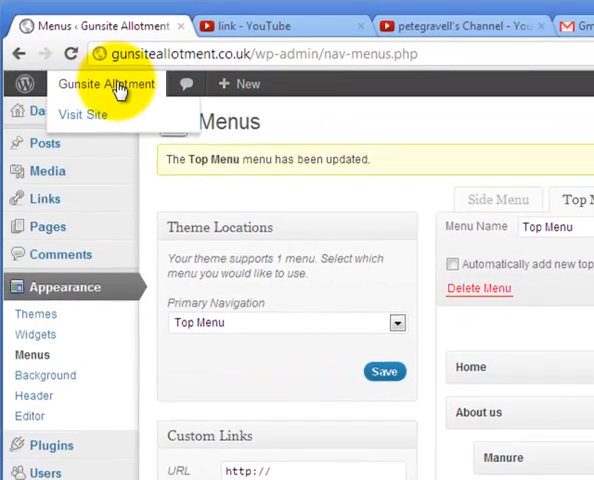
Check the Contacts dropdown on the live site, then return to the dashboard.
click(84, 114)
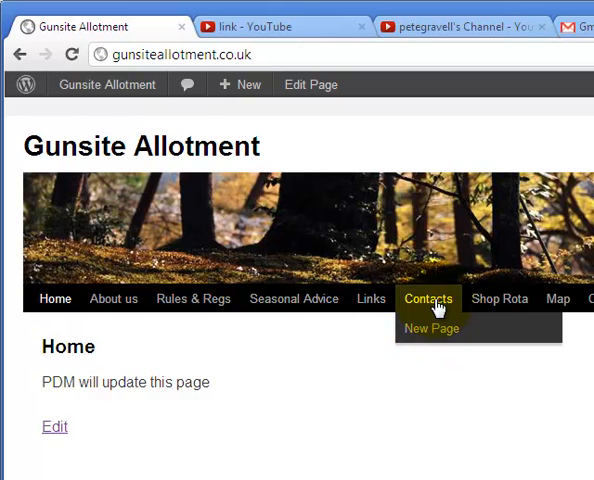
click(106, 84)
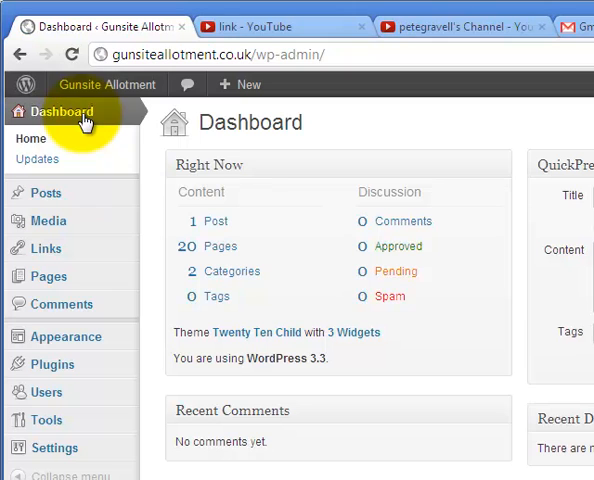
mouse_move(234, 318)
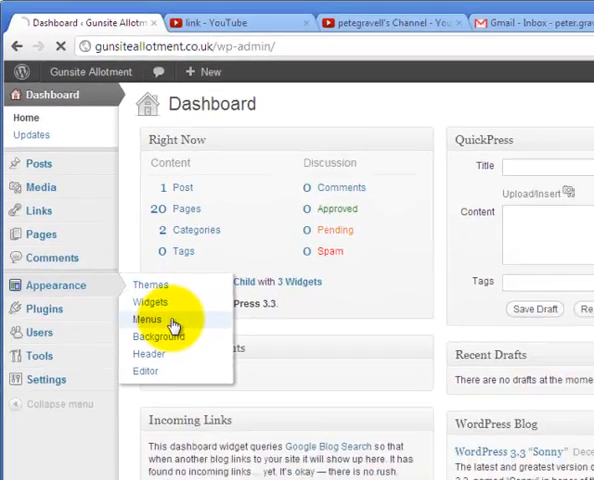
Go to the menu management page to reach the Side Menu.
click(146, 320)
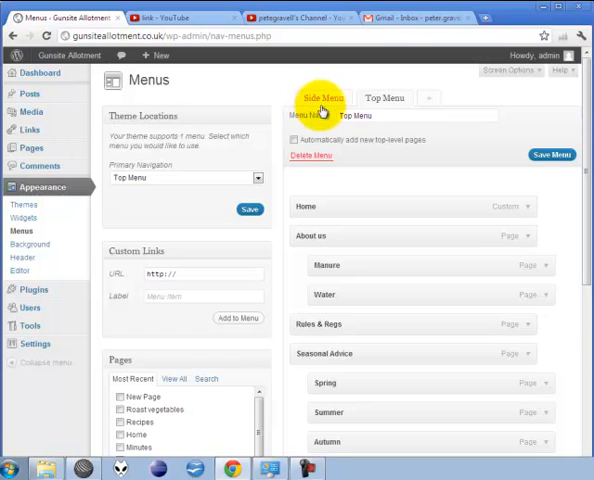
mouse_move(322, 100)
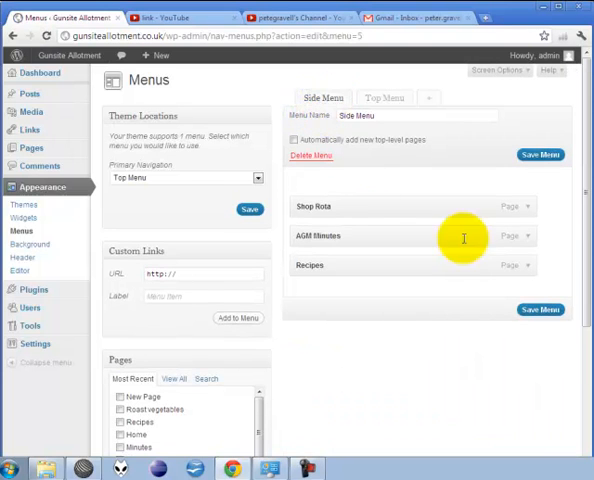
Add New Page to the Side Menu and place it just below Shop Rota.
scroll(down, 3)
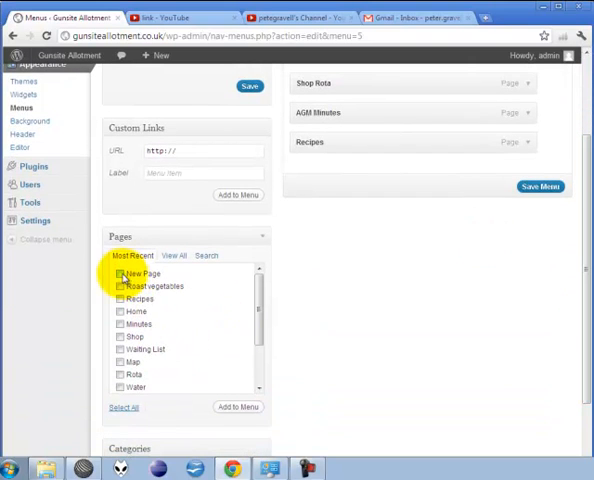
click(124, 274)
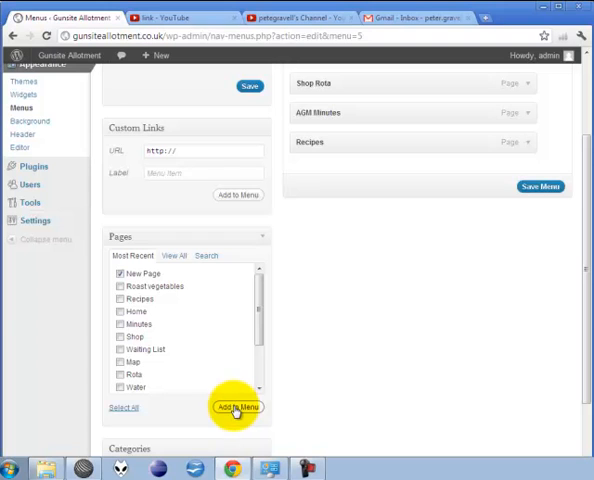
click(234, 408)
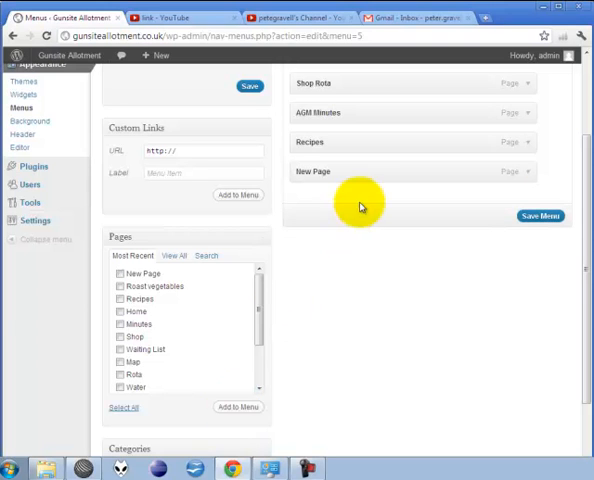
scroll(up, 3)
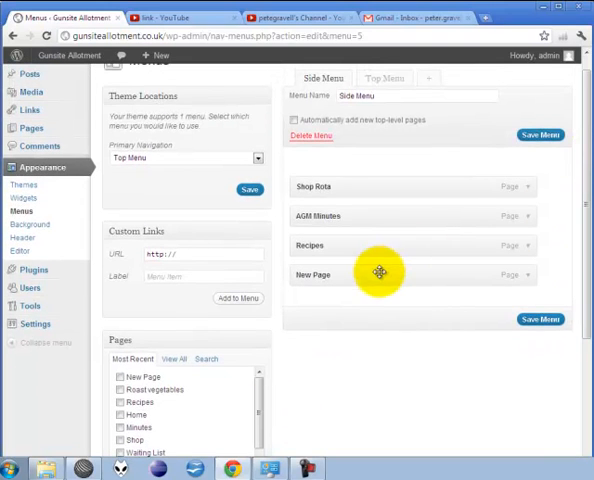
drag(378, 272, 364, 210)
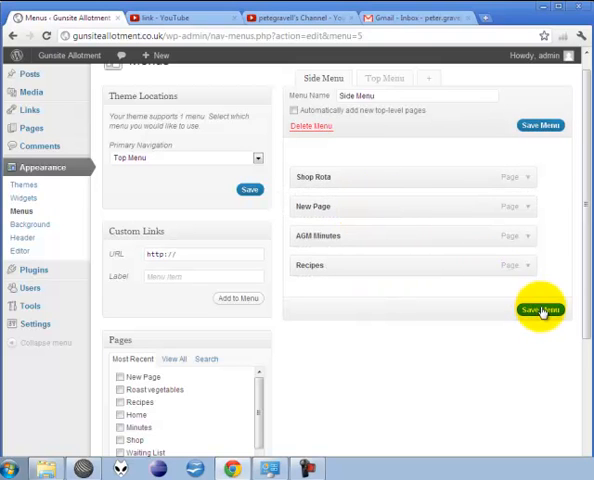
Save the Side Menu and view the updated sidebar on the live site.
click(540, 308)
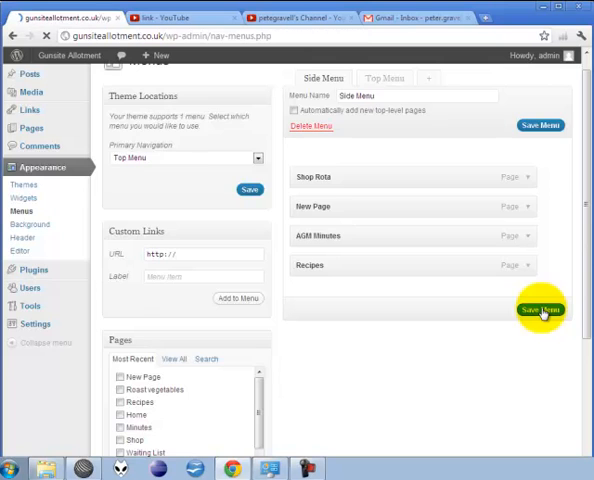
click(540, 308)
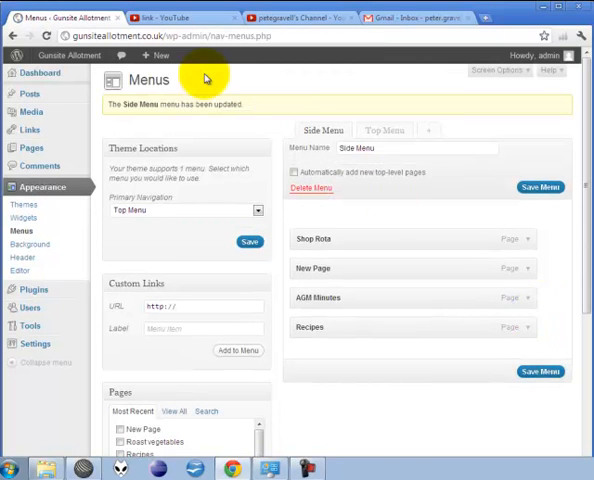
click(68, 56)
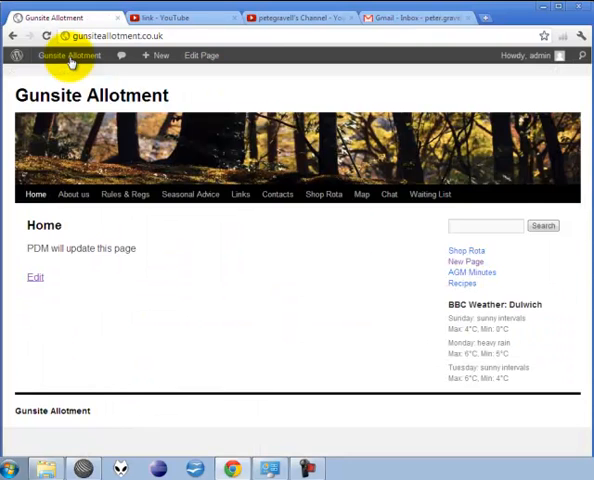
scroll(down, 3)
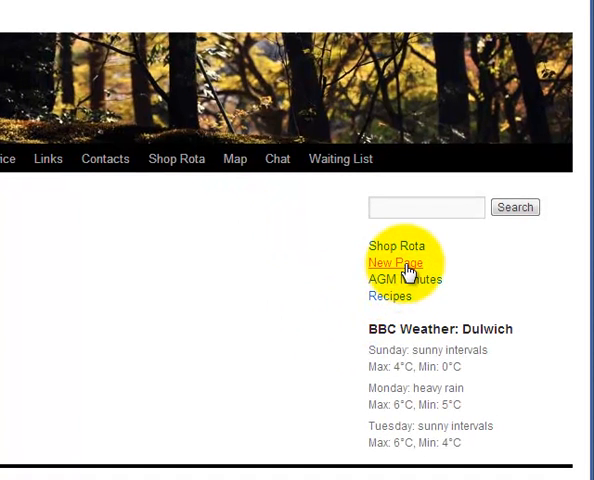